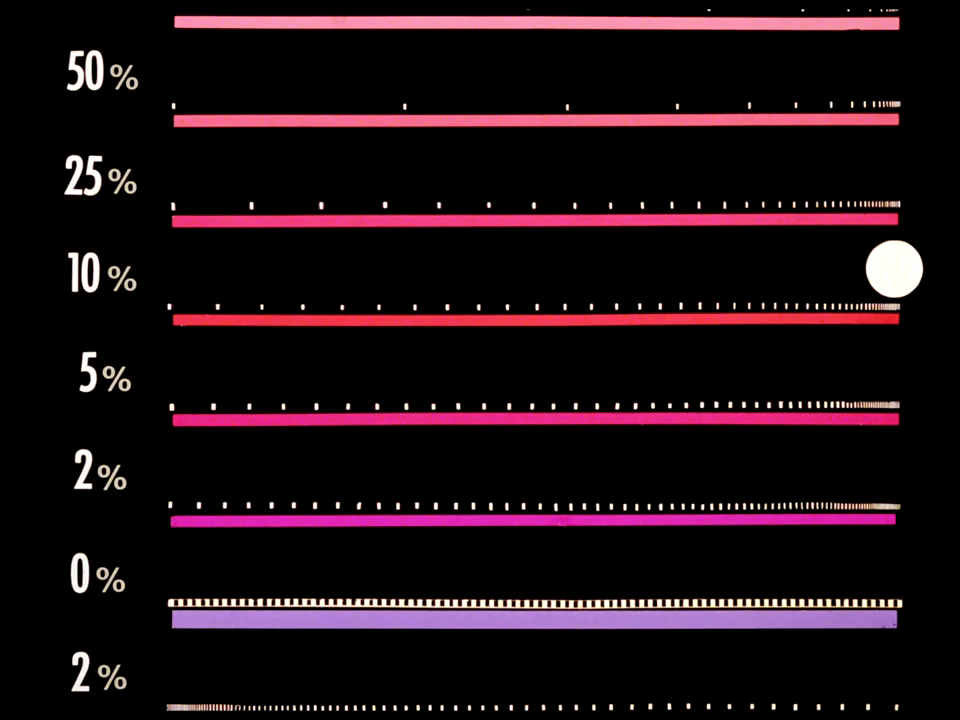
pyautogui.scroll(-3)
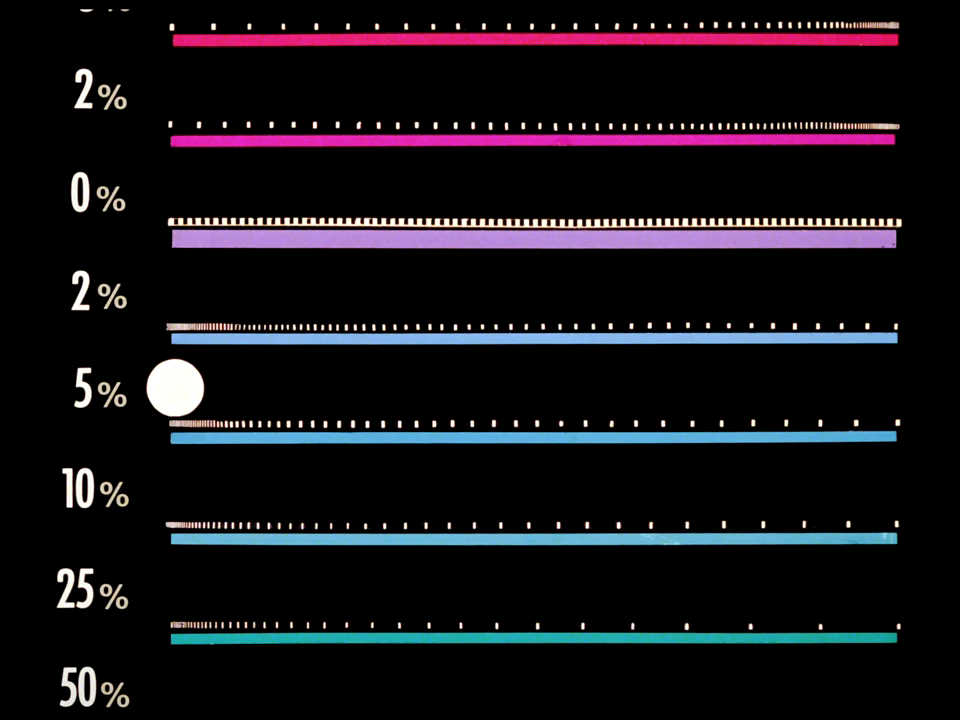
pyautogui.scroll(-3)
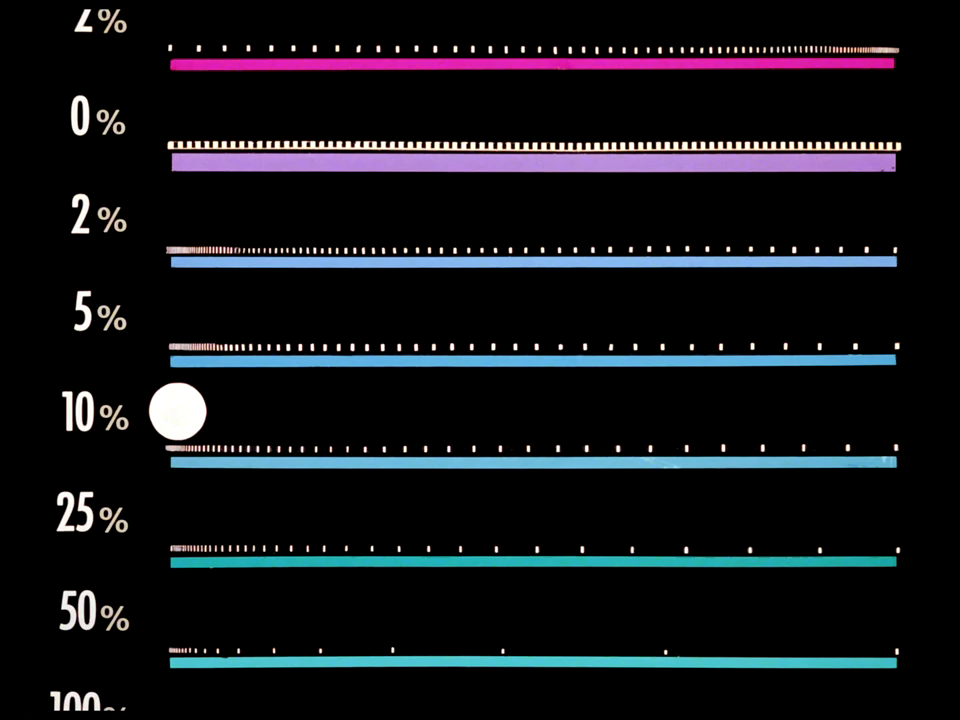
pyautogui.scroll(-3)
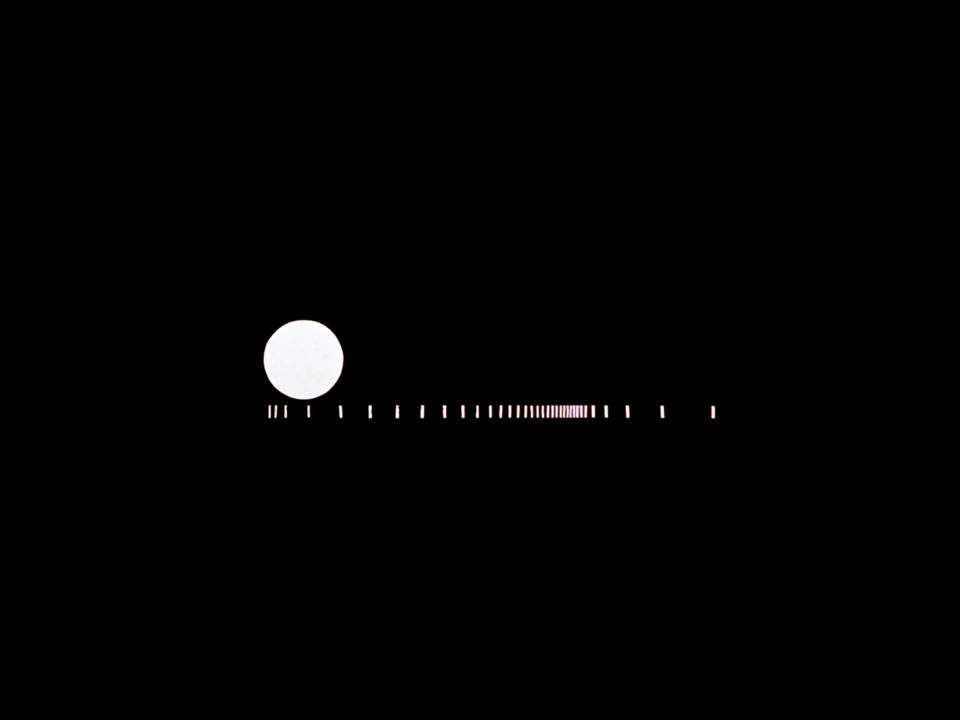
pyautogui.moveTo(300, 370); pyautogui.dragTo(455, 360)
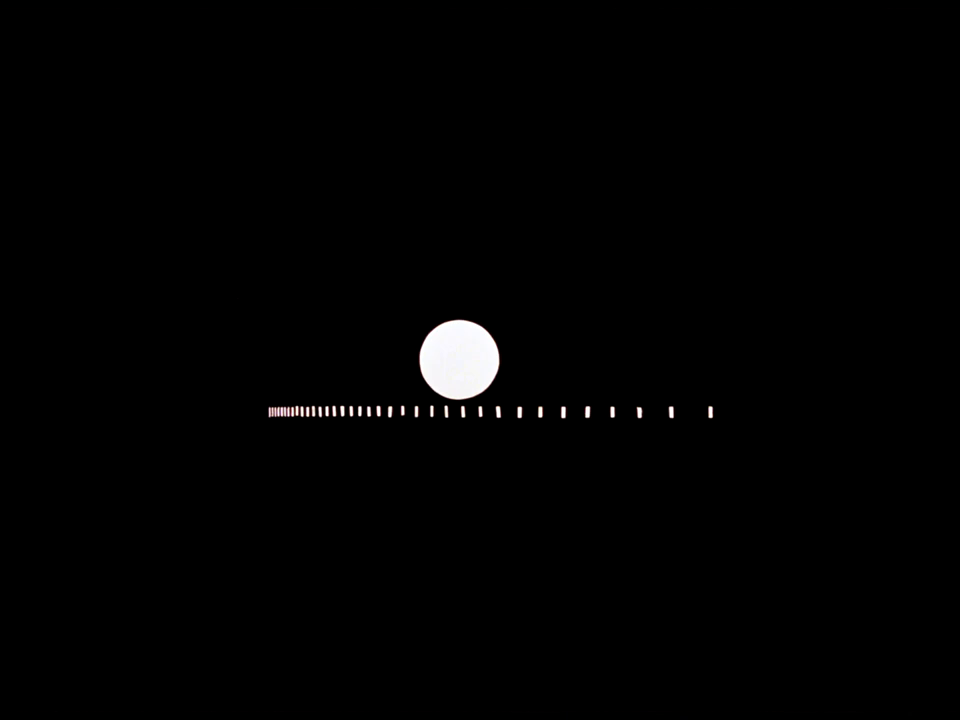